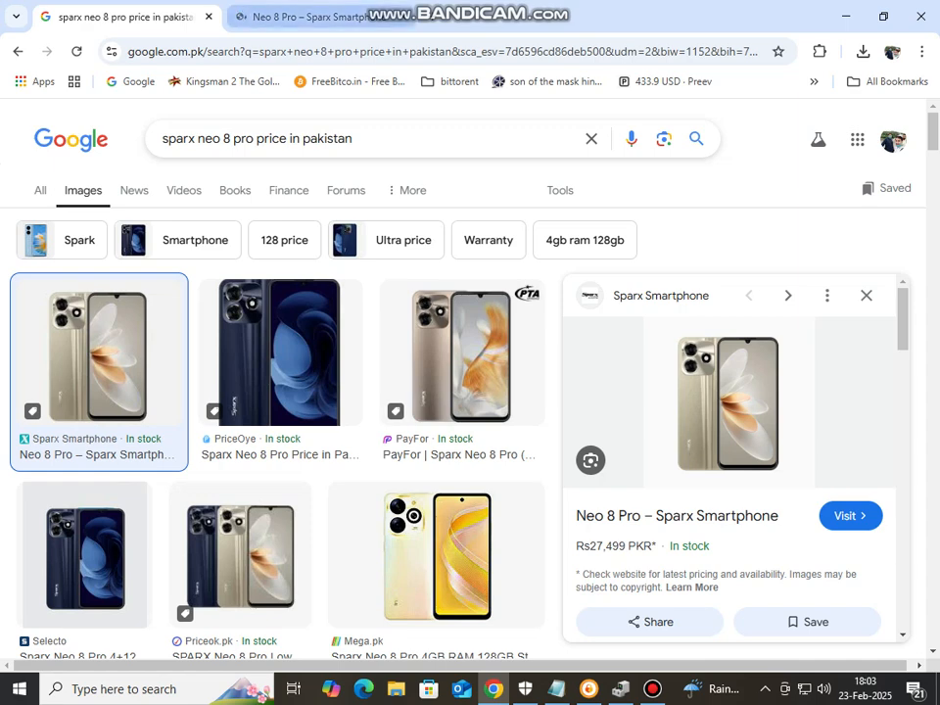
- Visit the Sparx Neo 8 Pro product page and scroll to its Rs.27,499.00 price
{"action": "left_click", "coordinate": [850, 515]}
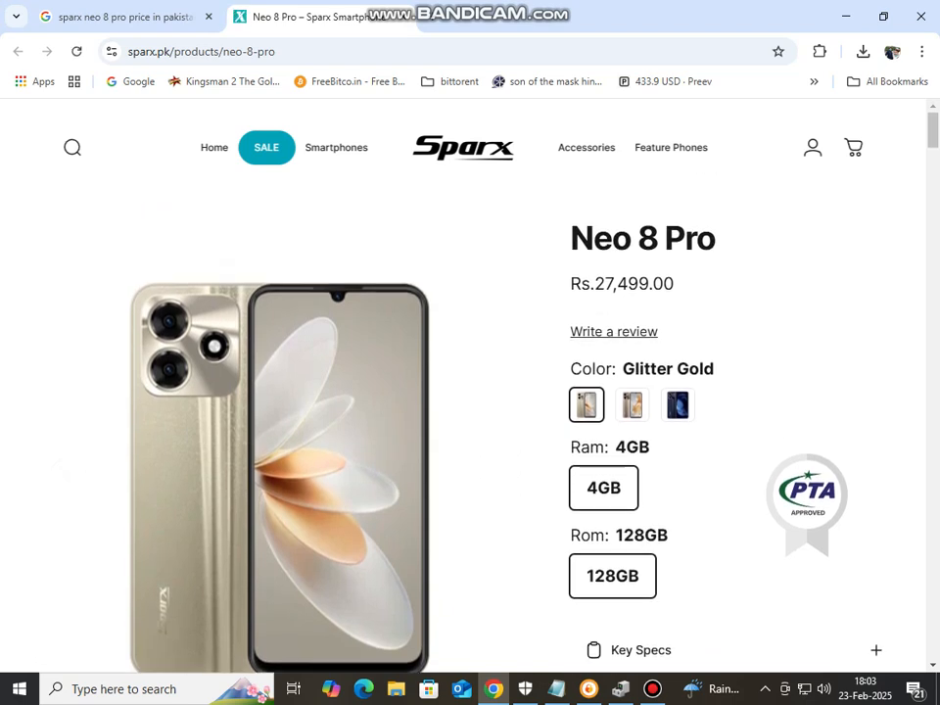
{"action": "scroll", "scroll_direction": "down", "scroll_amount": 3}
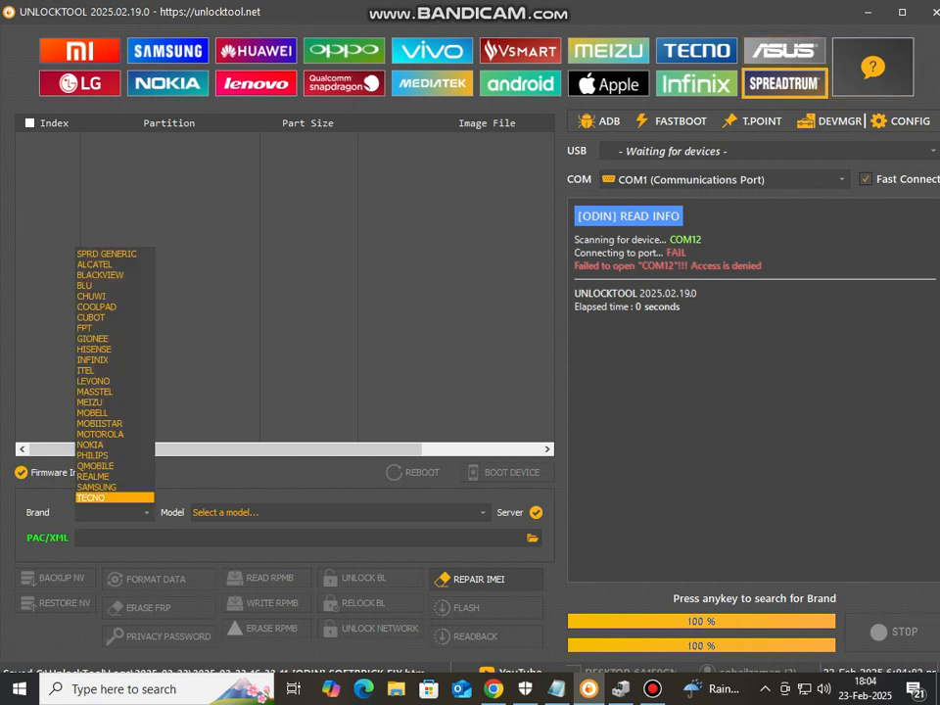
- Choose SPRD GENERIC as the Spreadtrum phone brand in UnlockTool
{"action": "left_click", "coordinate": [106, 253]}
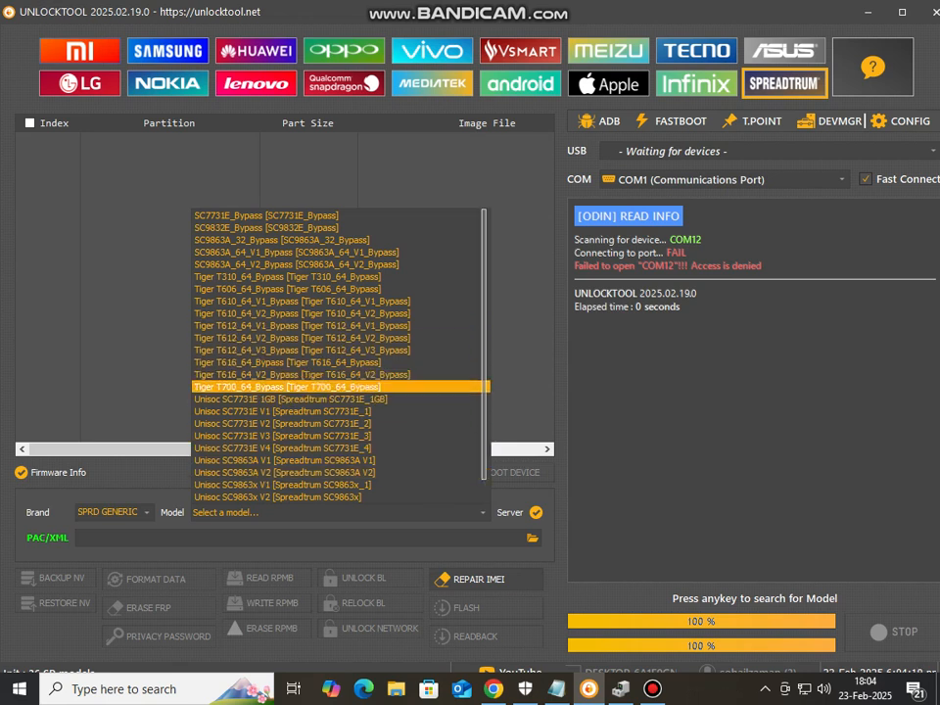
- Scroll the Model dropdown's Tiger entries and pick Tiger T612_64_V1_Bypass
{"action": "left_click", "coordinate": [287, 301]}
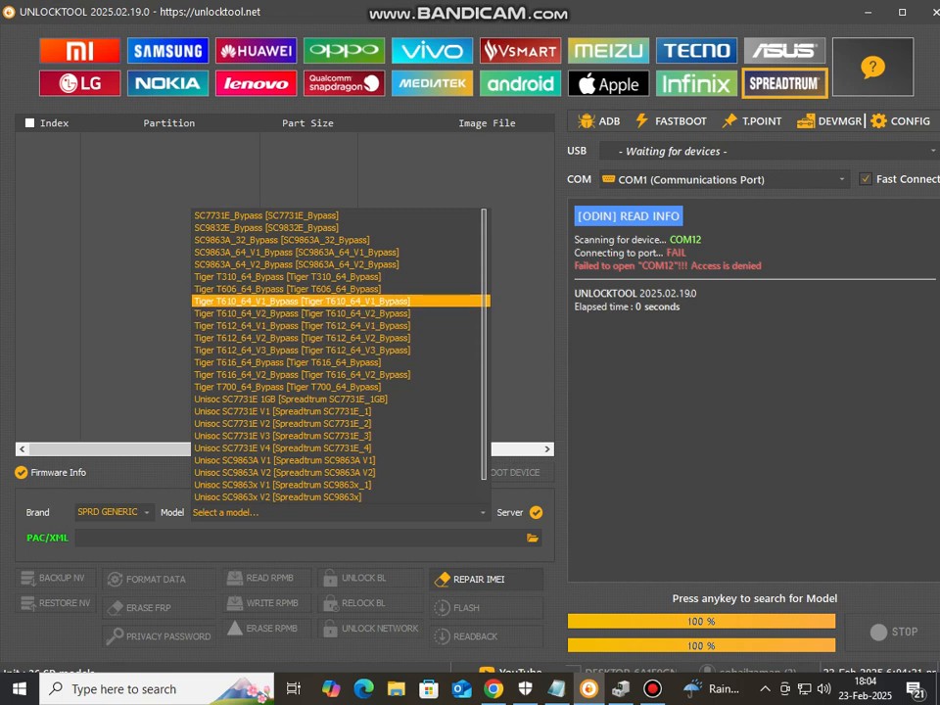
{"action": "left_click", "coordinate": [294, 350]}
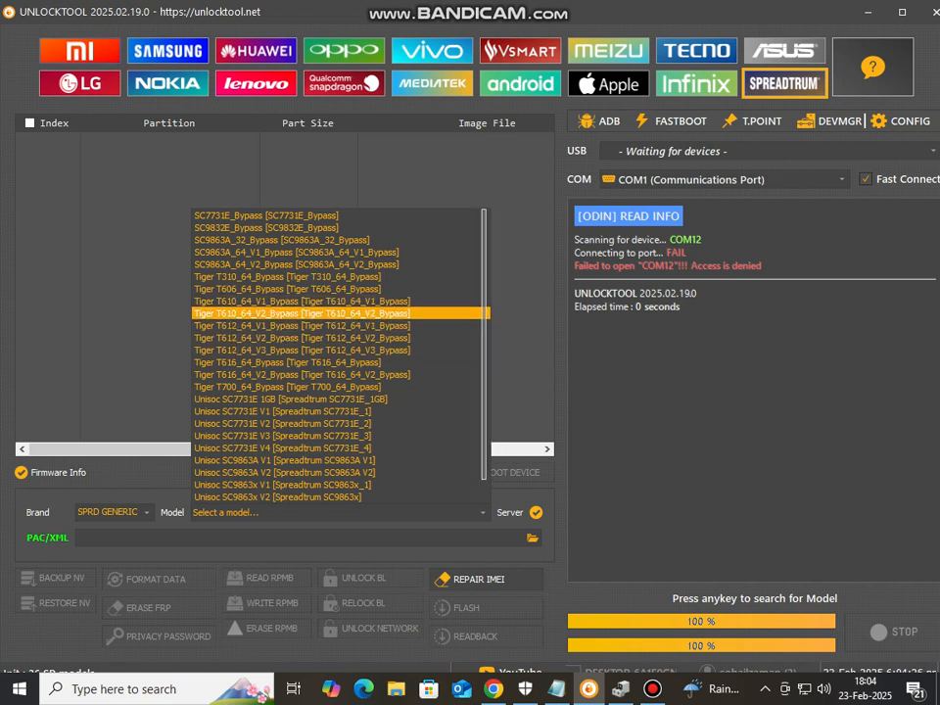
{"action": "left_click", "coordinate": [303, 349]}
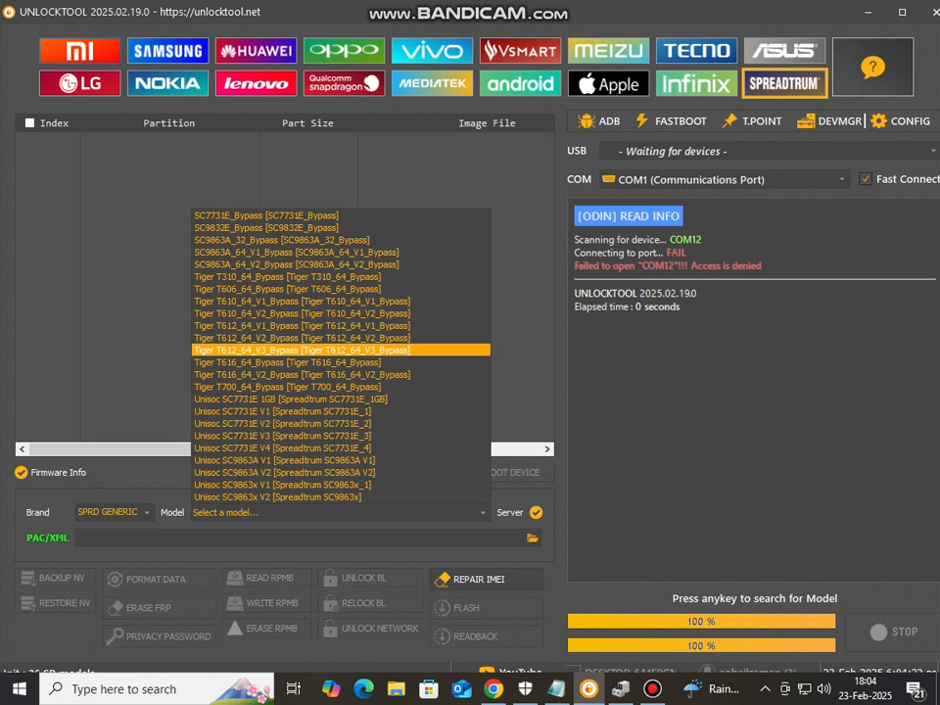
{"action": "left_click", "coordinate": [303, 325]}
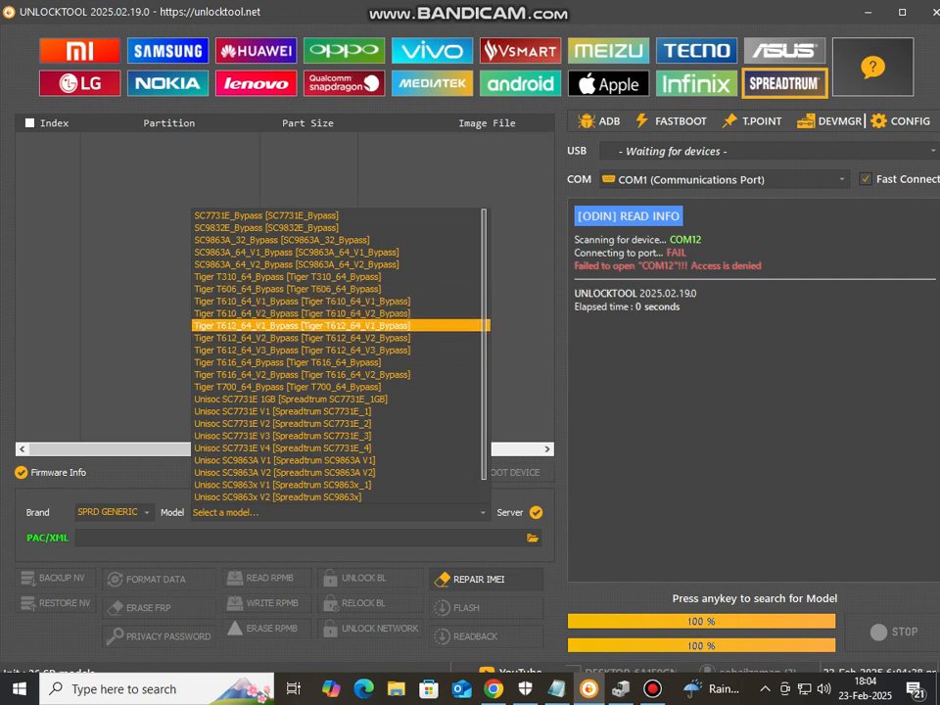
{"action": "left_click", "coordinate": [305, 325]}
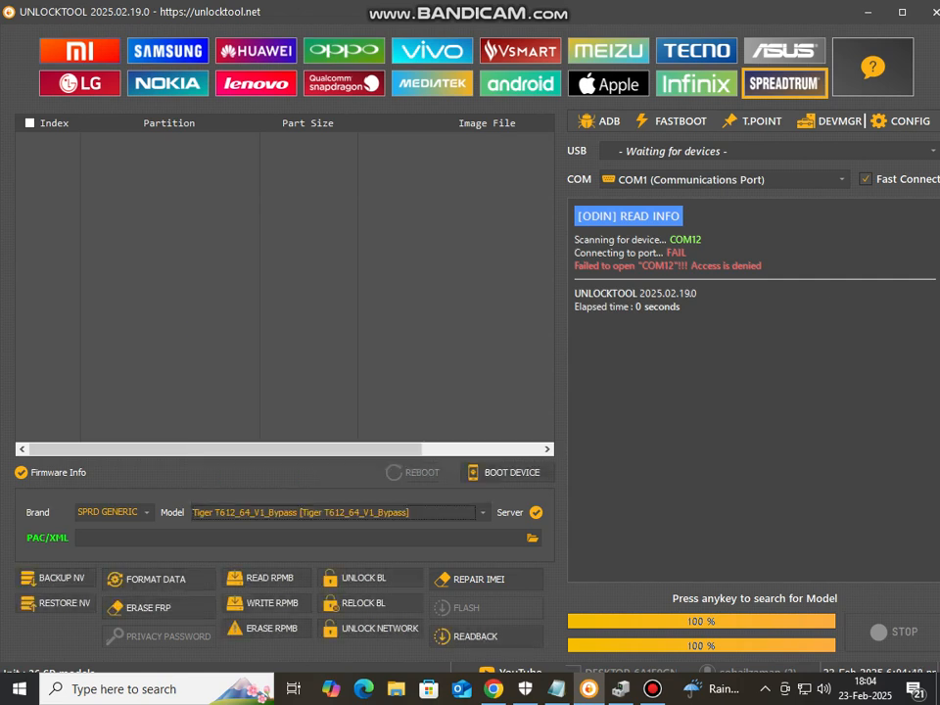
- Run FORMAT DATA on the Tiger T612, erasing FRP and USERDATA, then stop
{"action": "left_click", "coordinate": [154, 578]}
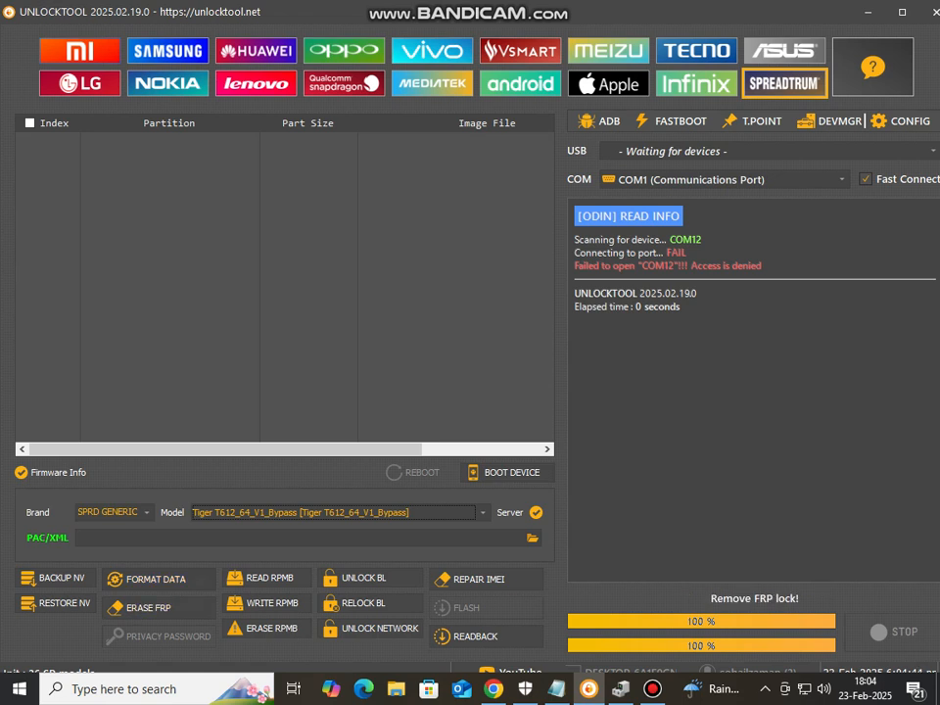
{"action": "left_click", "coordinate": [152, 578]}
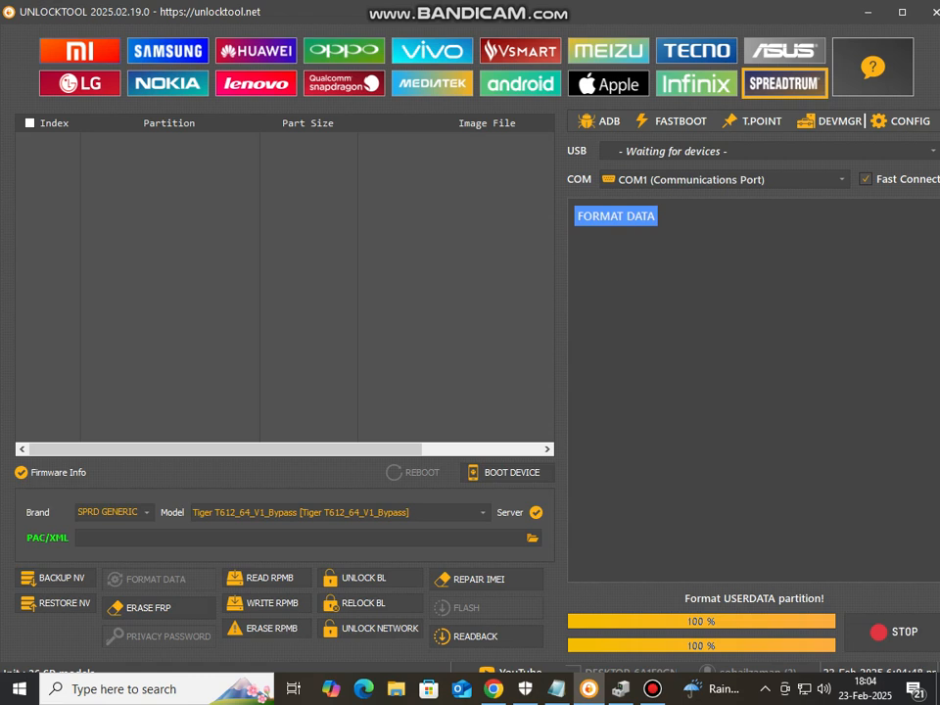
{"action": "left_click", "coordinate": [616, 216]}
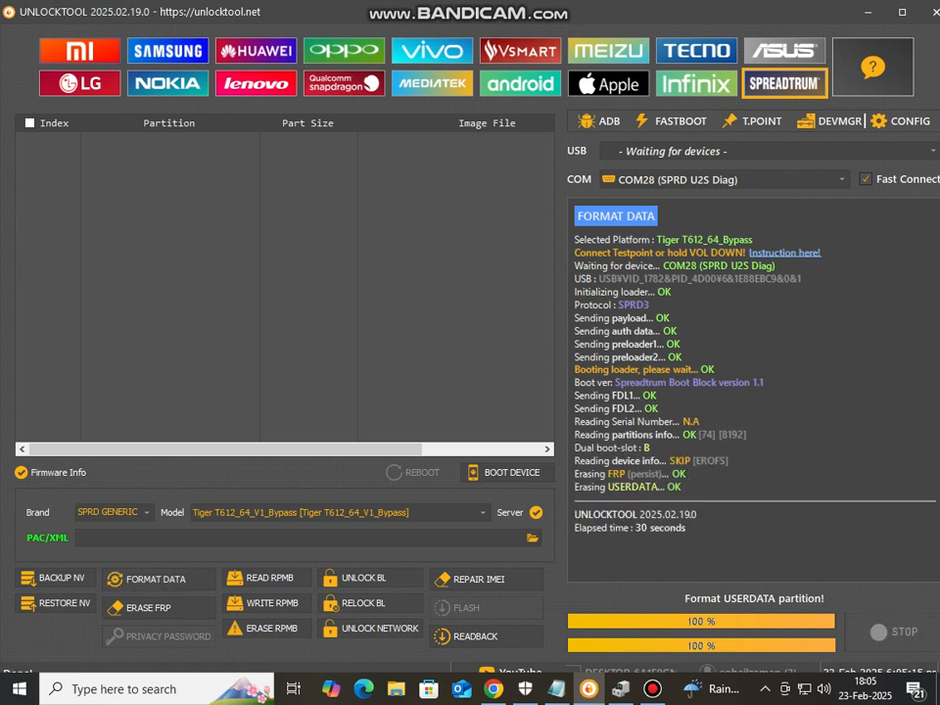
{"action": "left_click", "coordinate": [892, 632]}
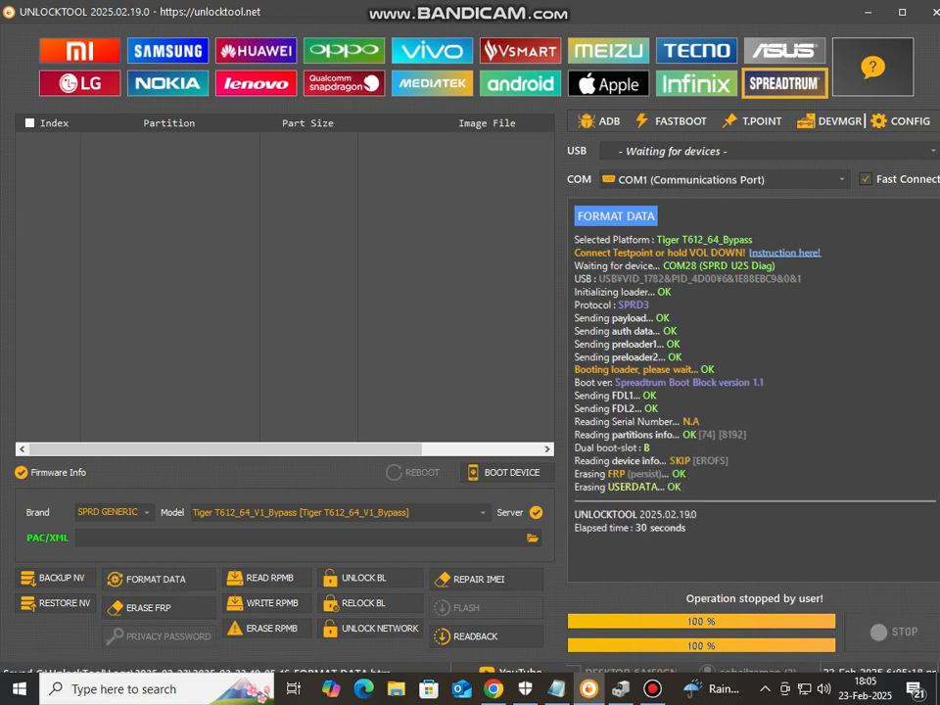